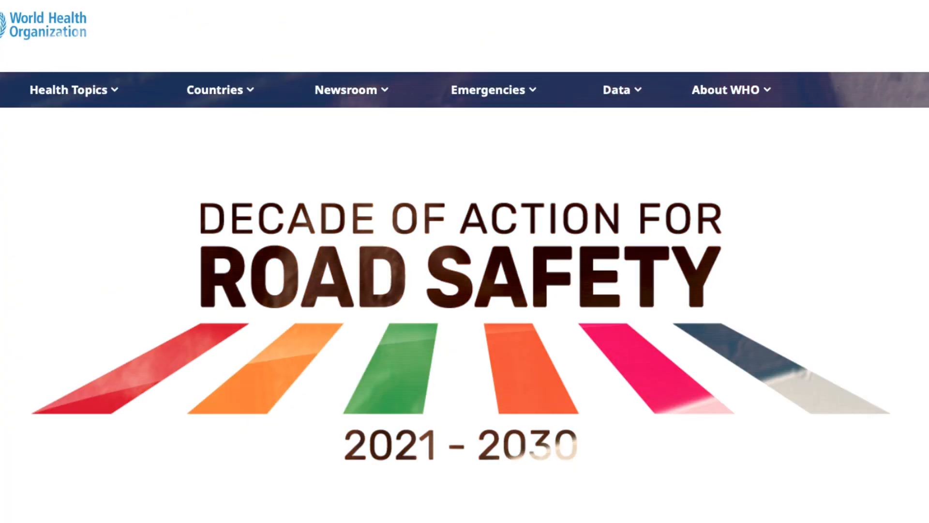
# - Scroll past the WHO road safety page and bring up the SHEQXEL workbook in Excel
pyautogui.scroll(-3)
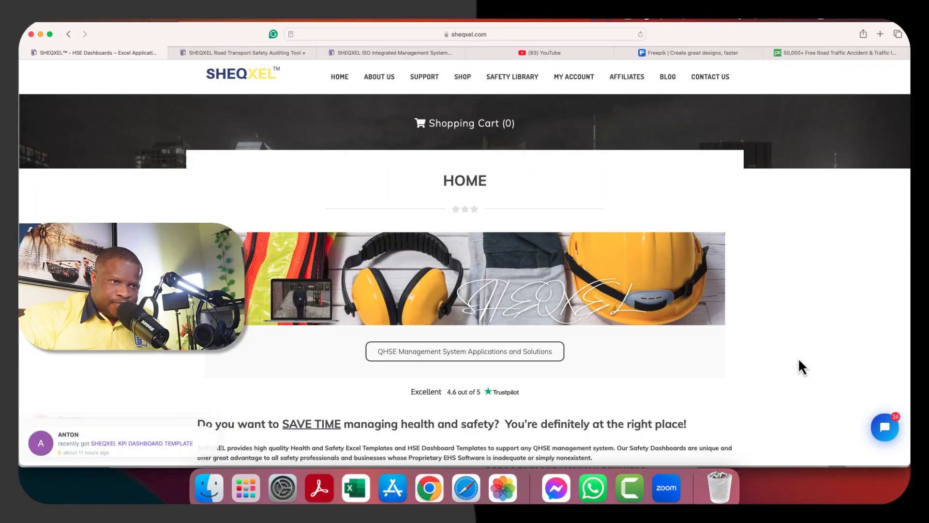
pyautogui.click(354, 488)
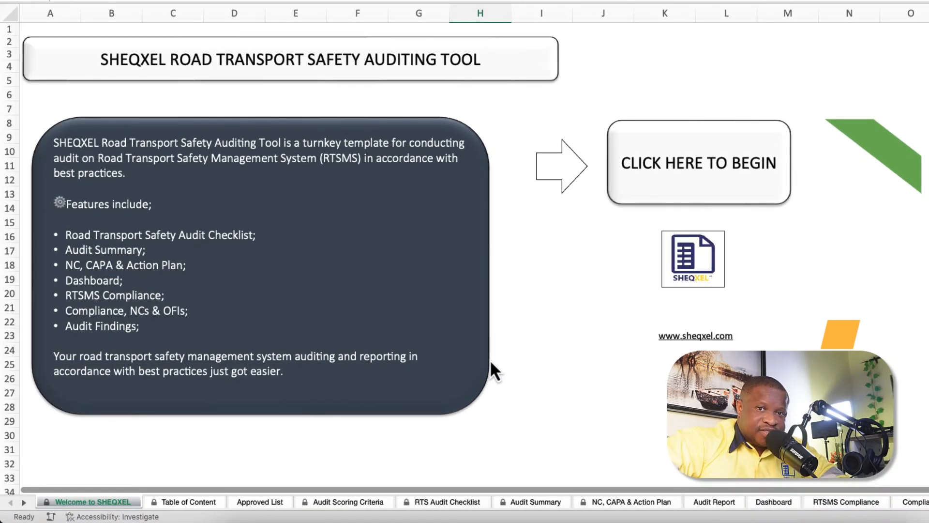
pyautogui.moveTo(560, 422)
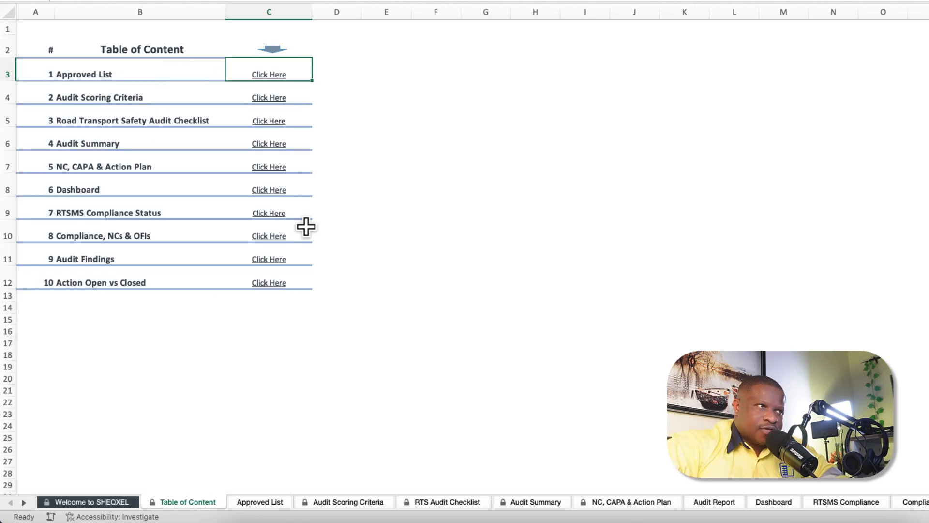
pyautogui.moveTo(89, 79)
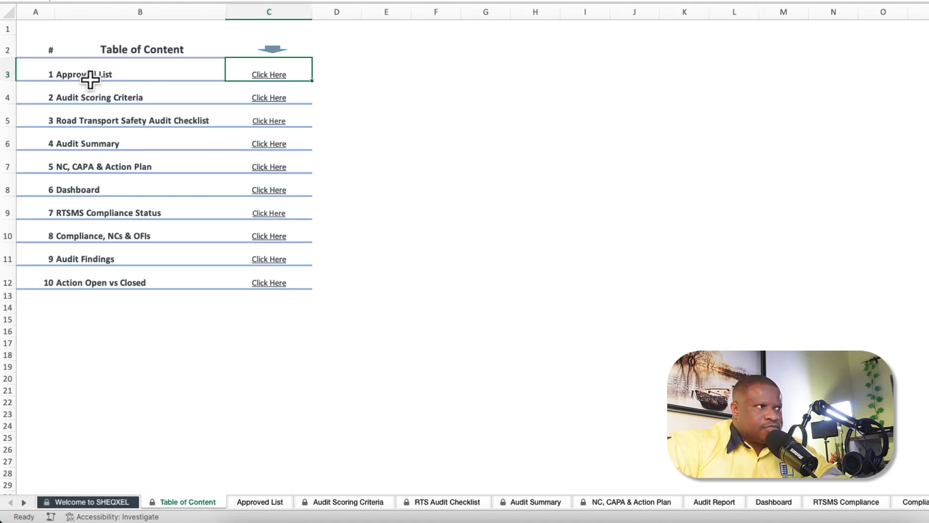
pyautogui.moveTo(269, 282)
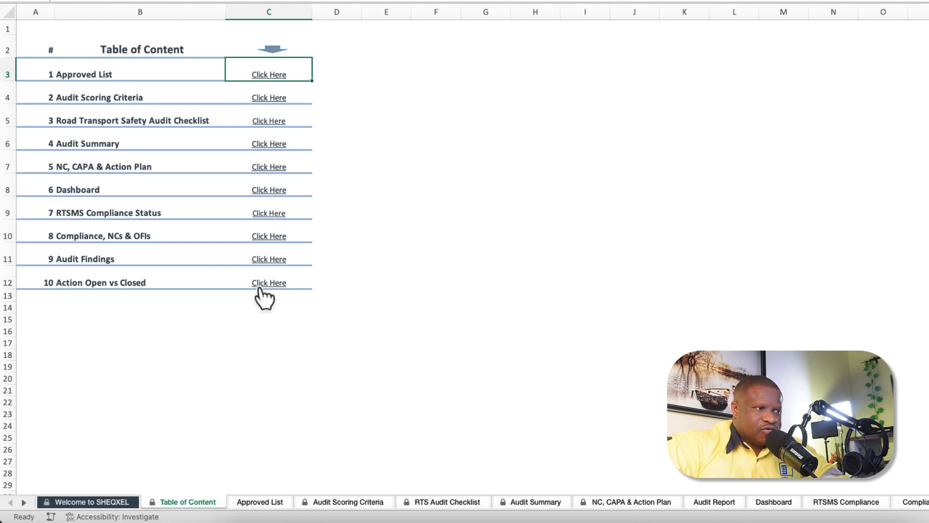
# - Show the Approved List sheet of root causes, High/Medium/Low priorities and Open/Closed statuses
pyautogui.click(269, 74)
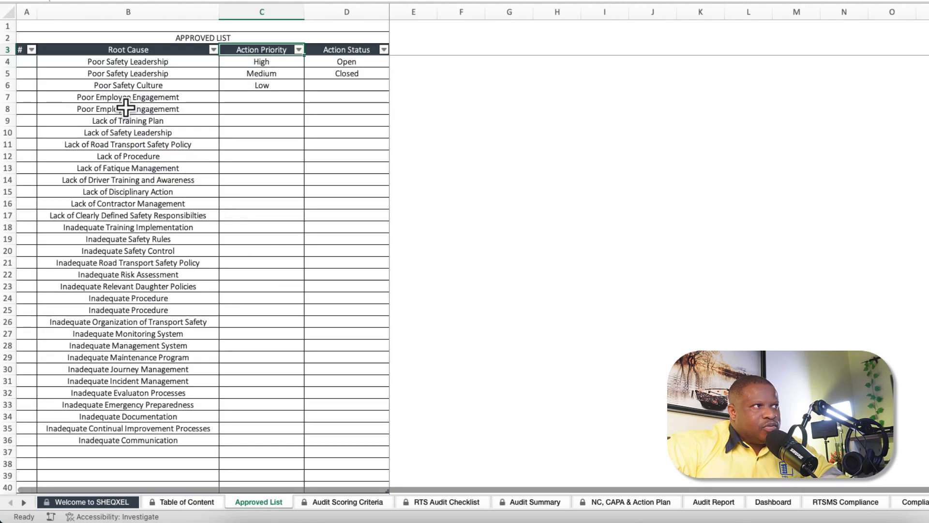
pyautogui.moveTo(170, 392)
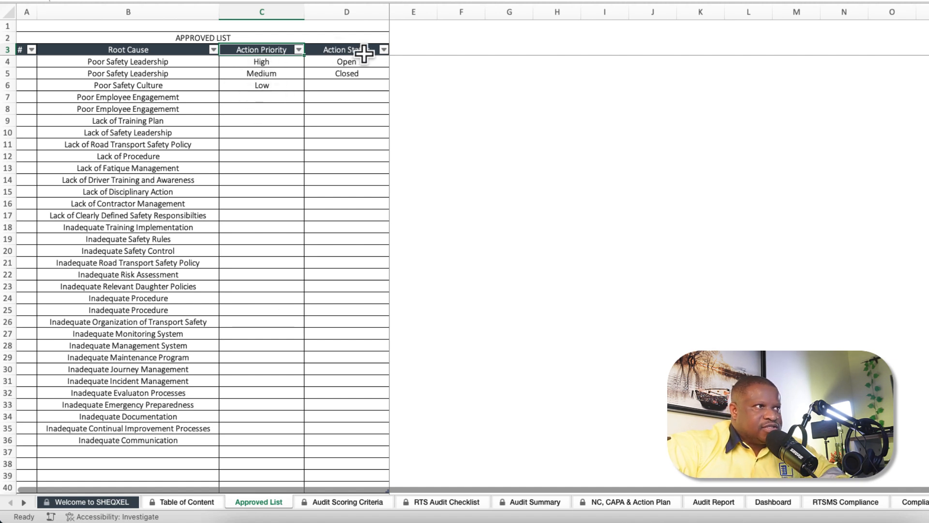
pyautogui.moveTo(198, 401)
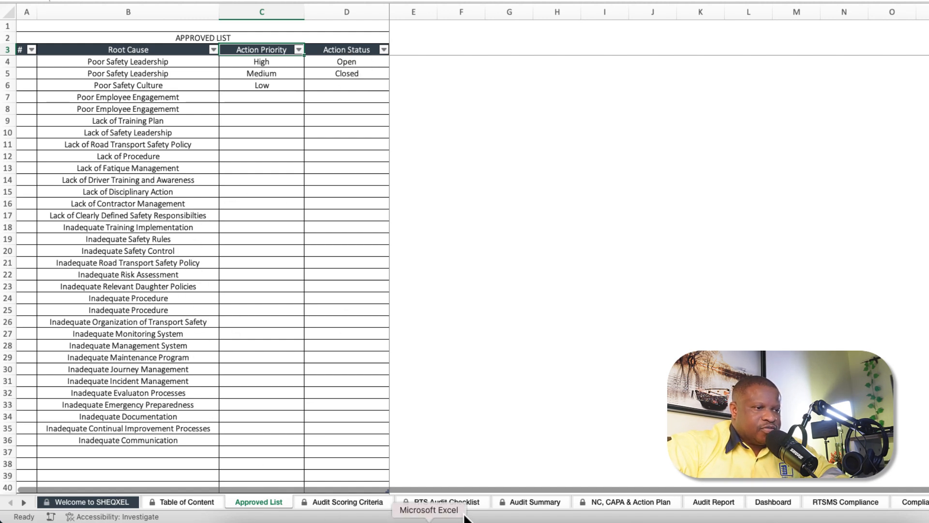
# - View the Audit Scoring Criteria sheet, then the RTS Audit Checklist with findings and scores
pyautogui.click(348, 502)
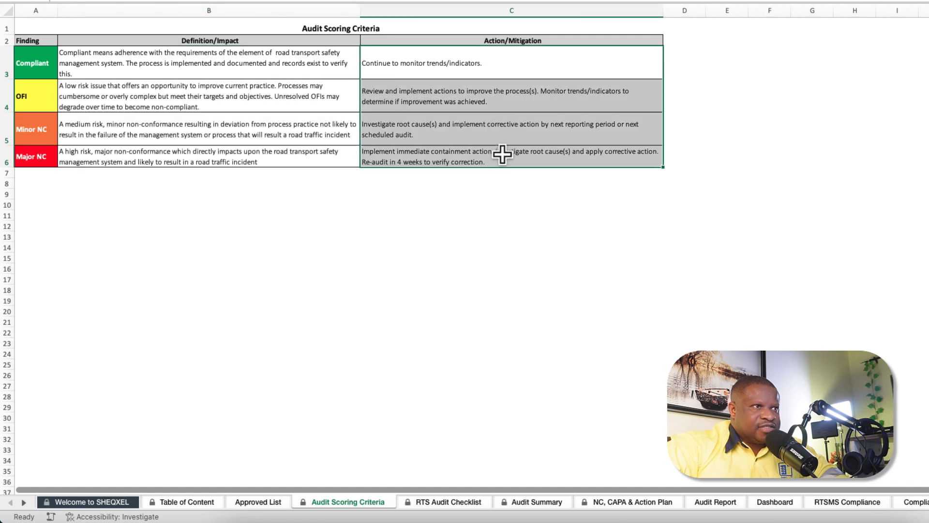
pyautogui.click(448, 501)
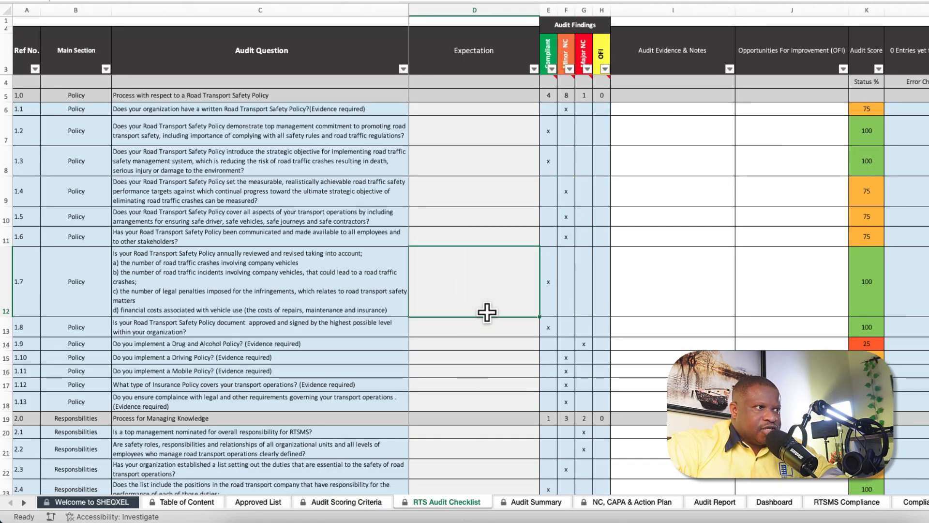
pyautogui.scroll(-3)
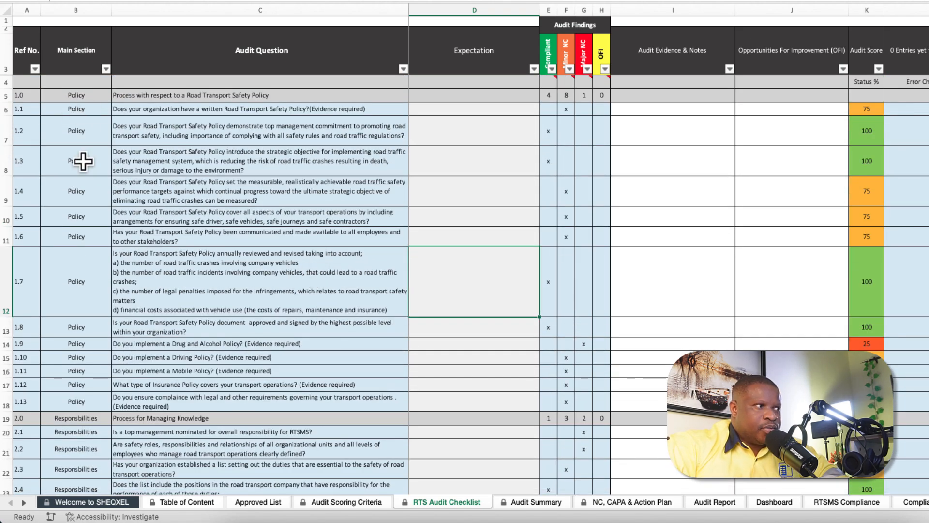
pyautogui.scroll(-3)
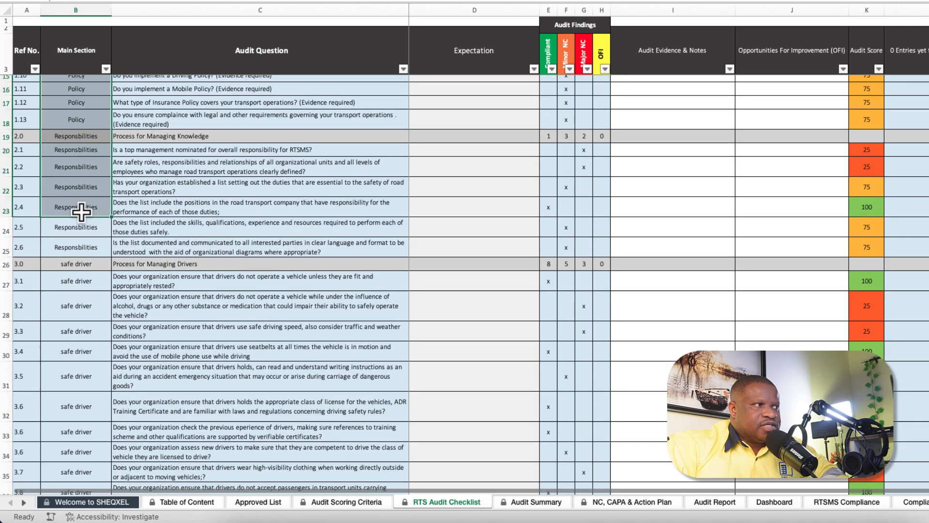
pyautogui.scroll(-3)
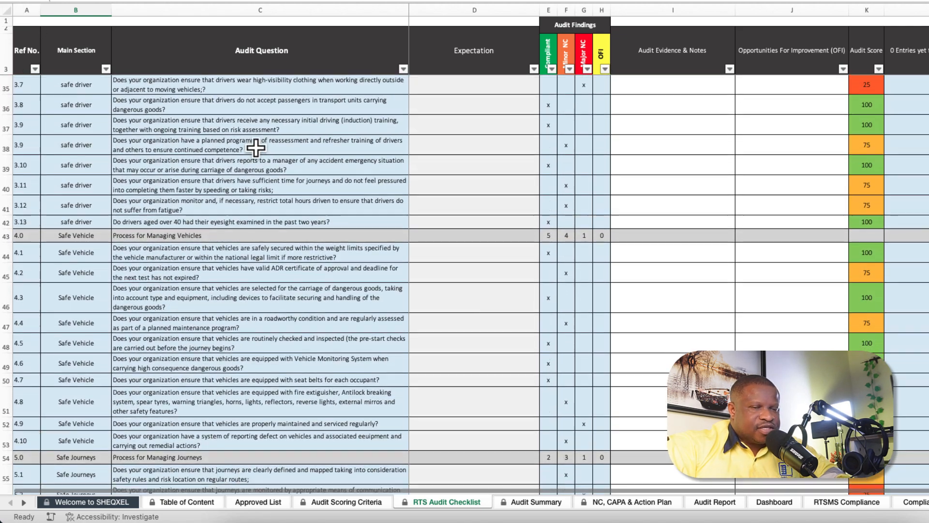
pyautogui.scroll(-3)
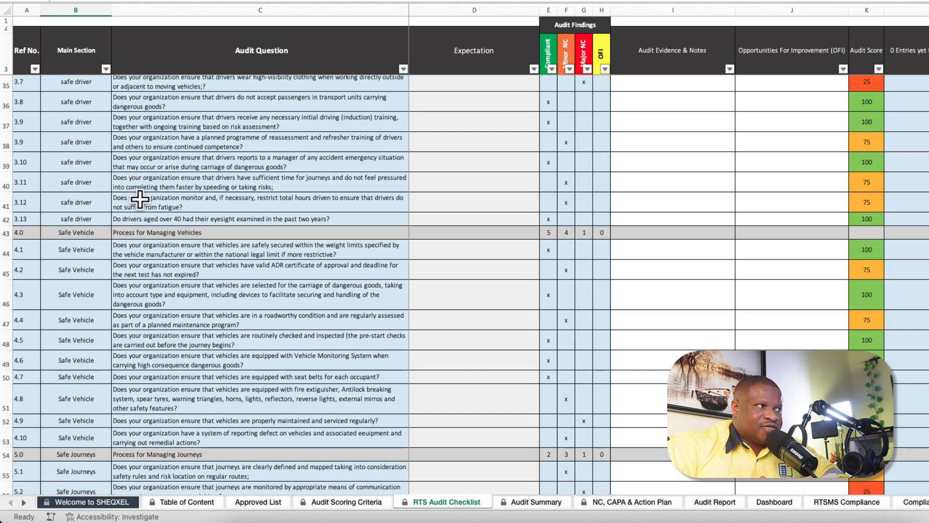
pyautogui.scroll(-3)
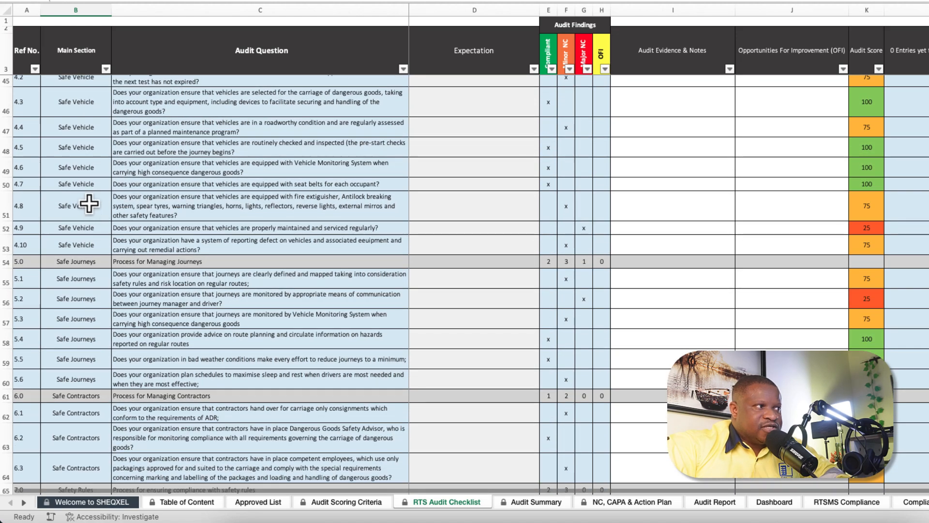
pyautogui.scroll(-3)
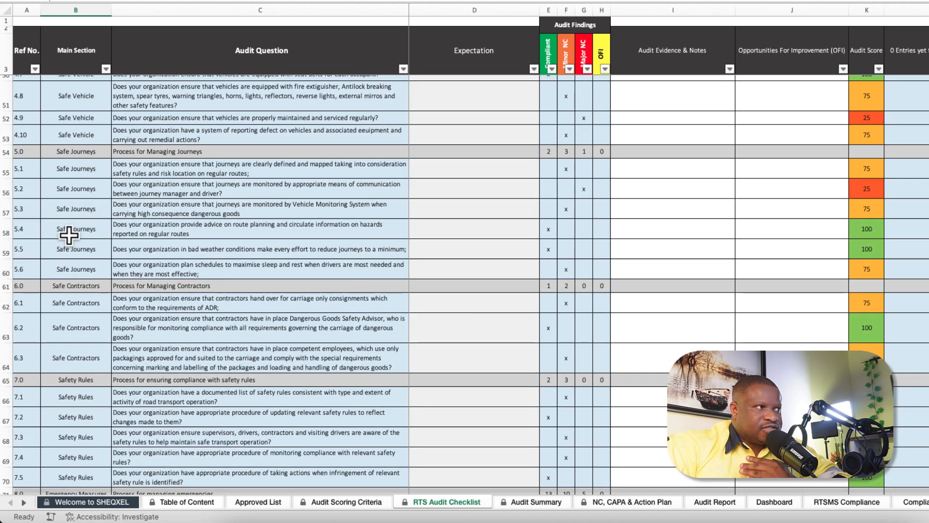
pyautogui.scroll(-3)
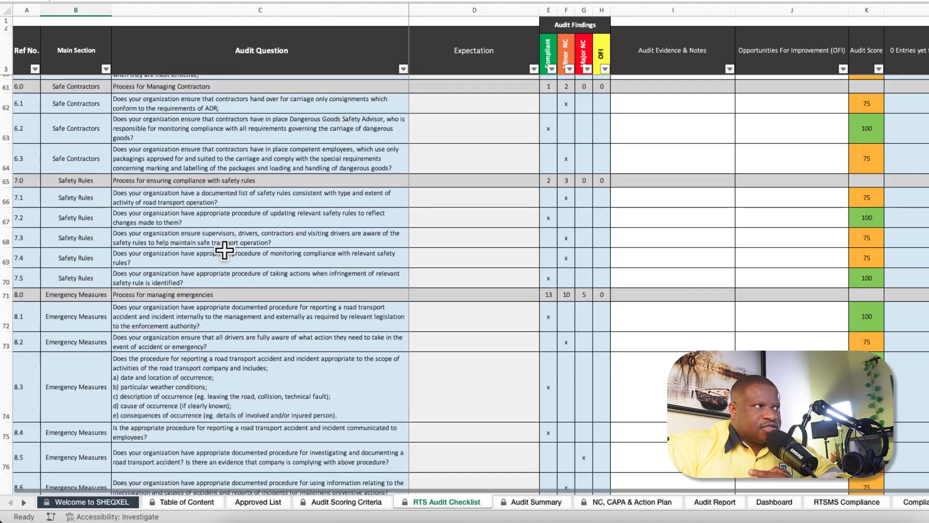
pyautogui.scroll(3)
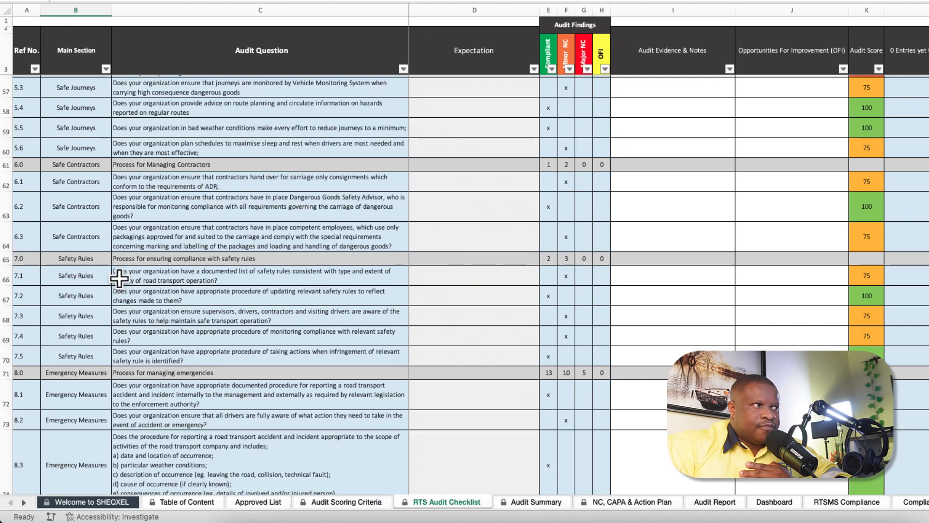
pyautogui.scroll(-3)
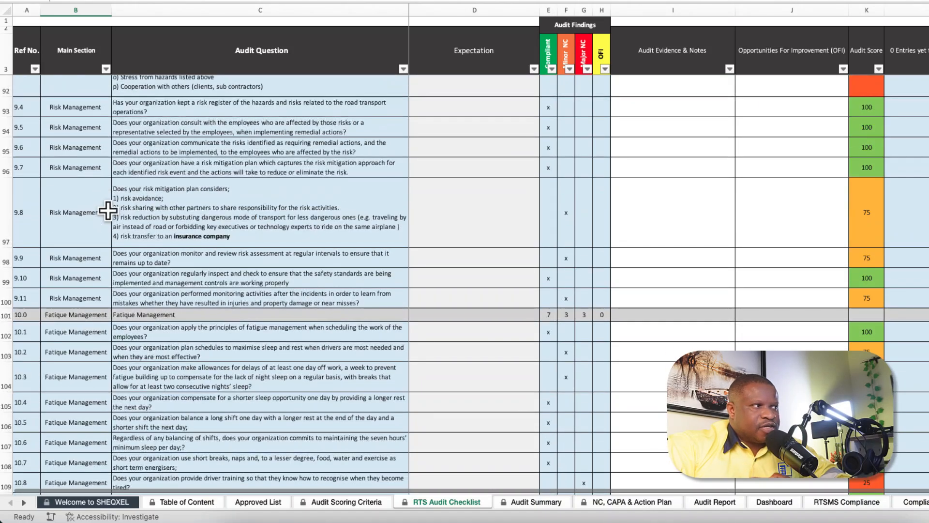
pyautogui.scroll(-3)
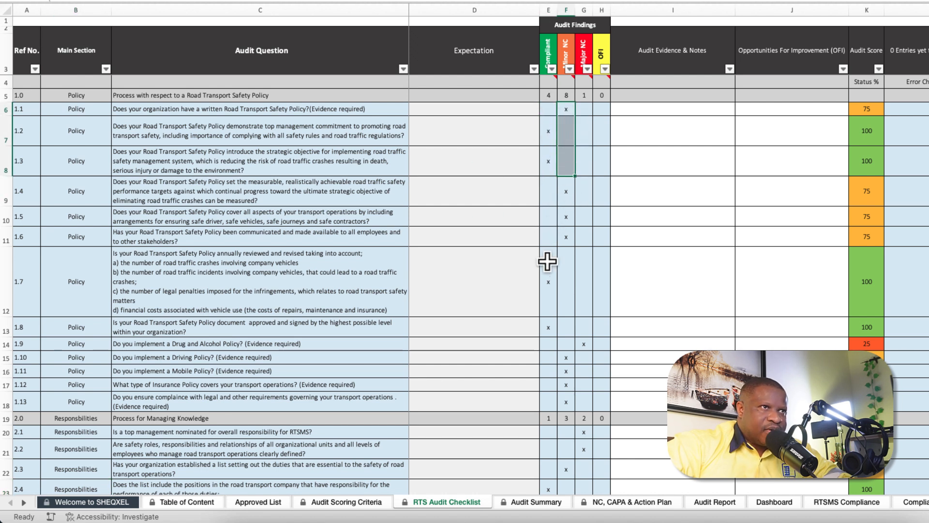
pyautogui.moveTo(840, 282)
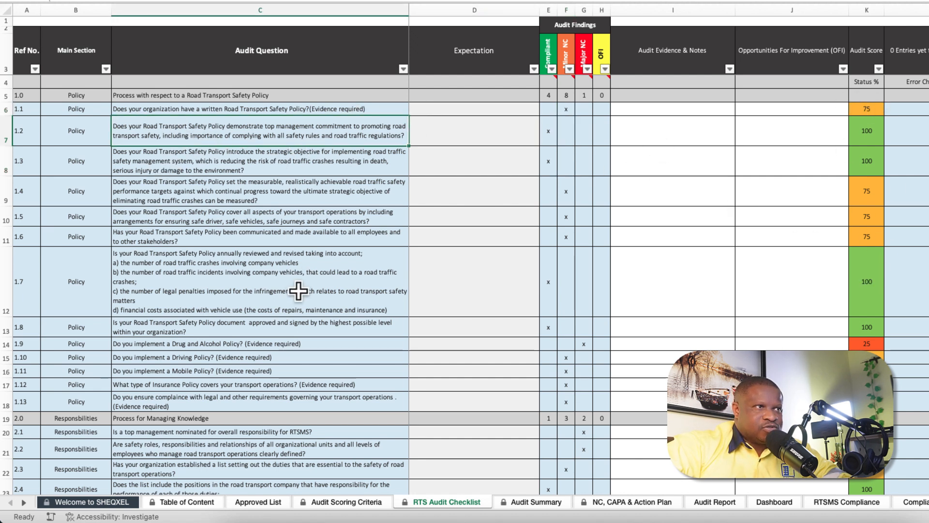
pyautogui.click(671, 131)
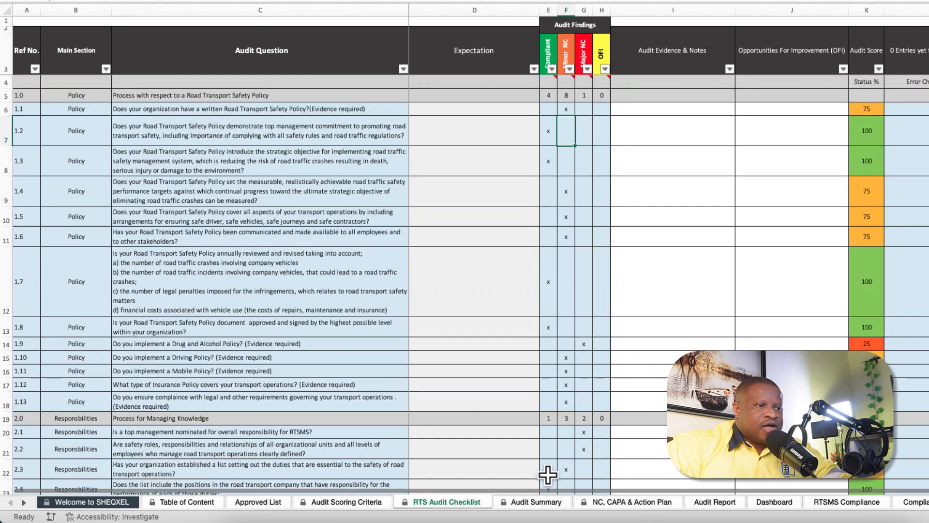
pyautogui.click(530, 501)
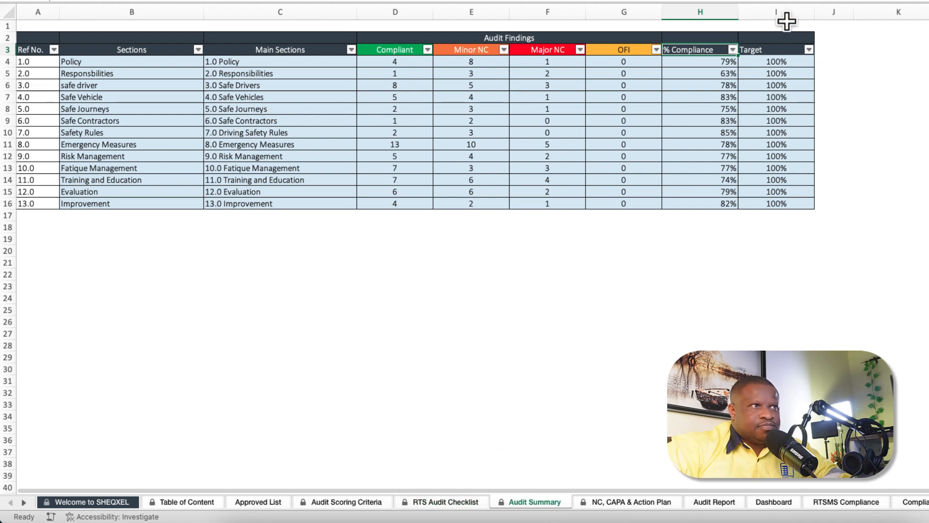
pyautogui.moveTo(182, 308)
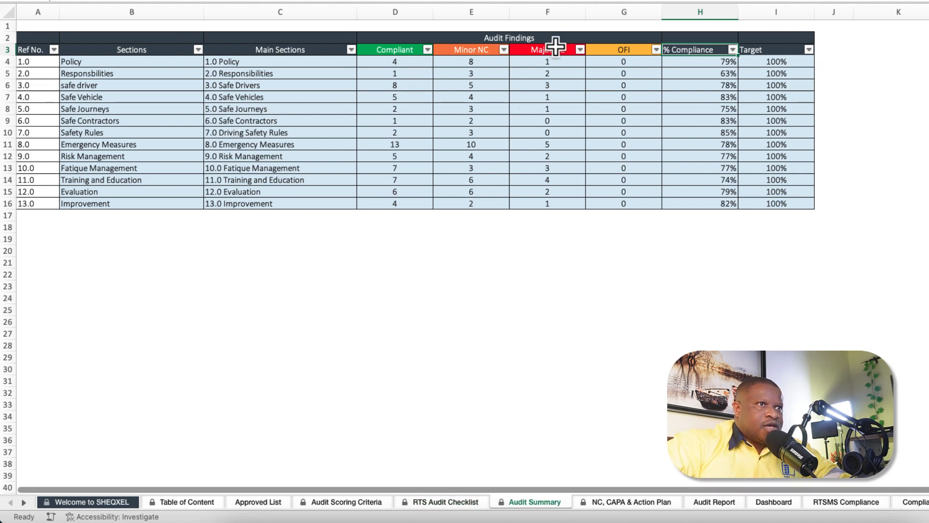
pyautogui.moveTo(719, 136)
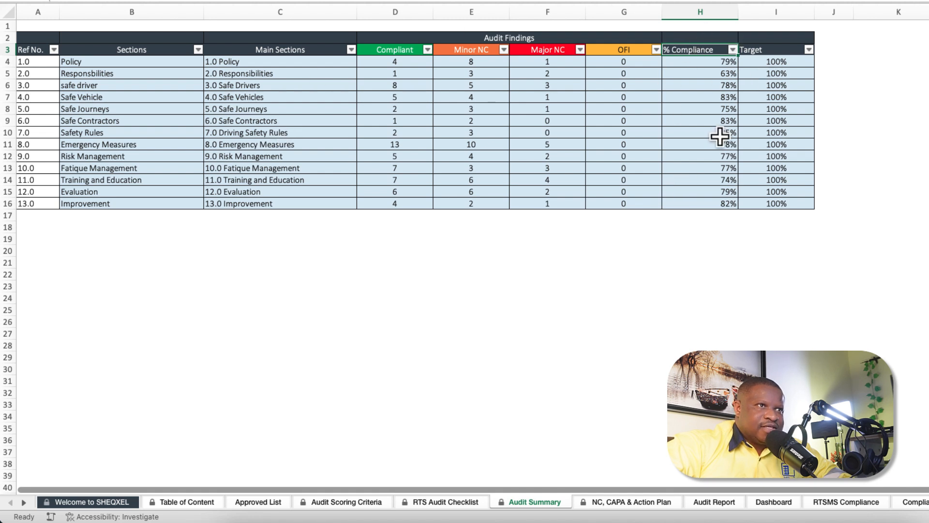
pyautogui.moveTo(775, 157)
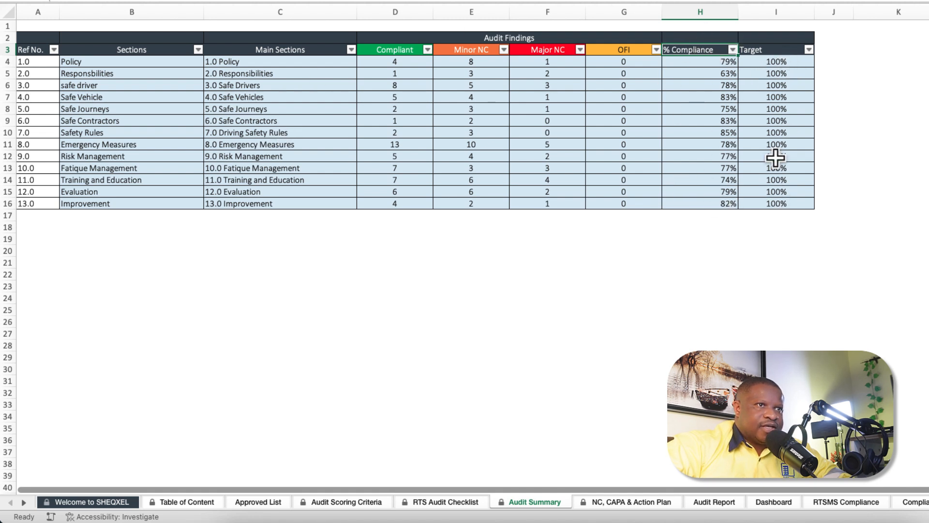
pyautogui.moveTo(340, 241)
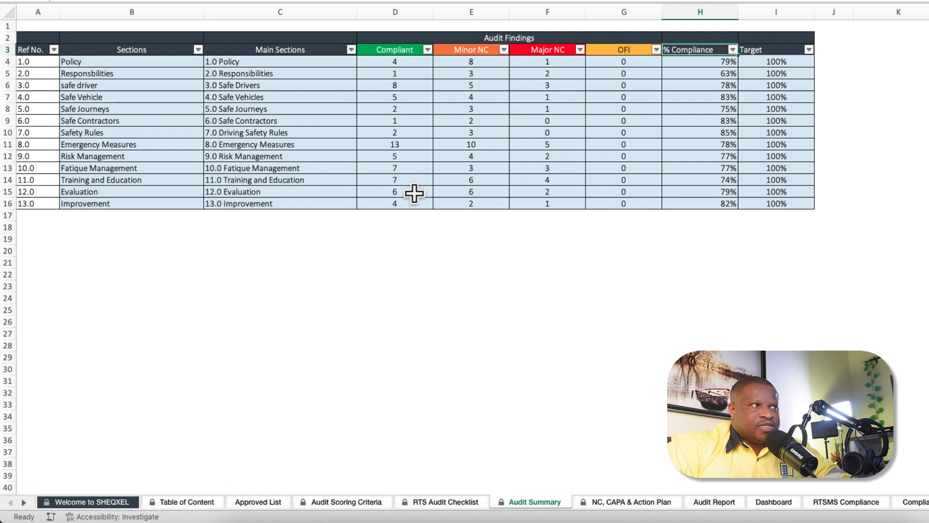
pyautogui.moveTo(423, 255)
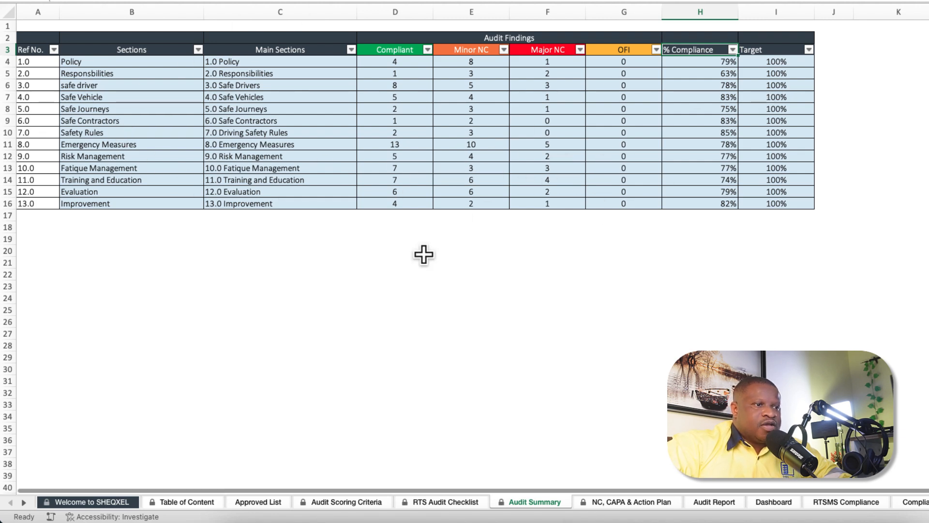
pyautogui.click(617, 501)
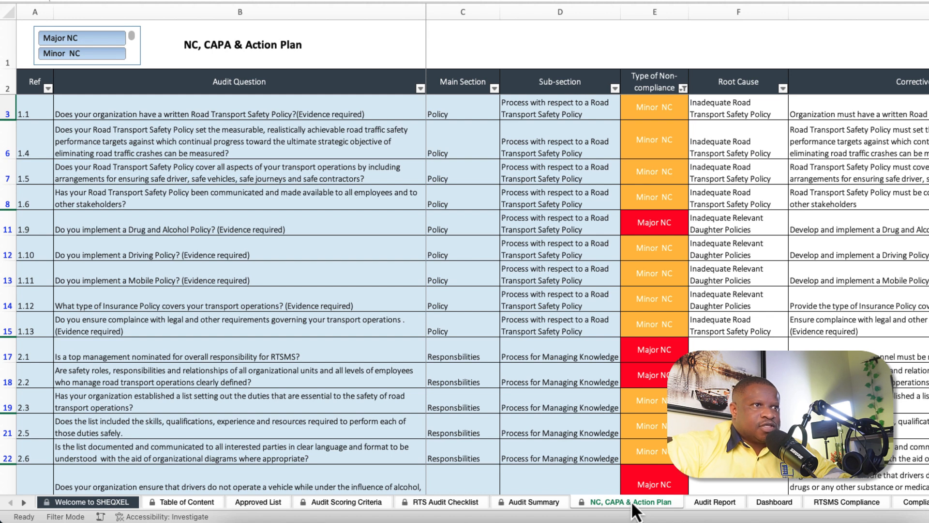
# - Compare question 1.1's non-compliance type between the NC, CAPA plan and RTS Audit Checklist
pyautogui.click(655, 110)
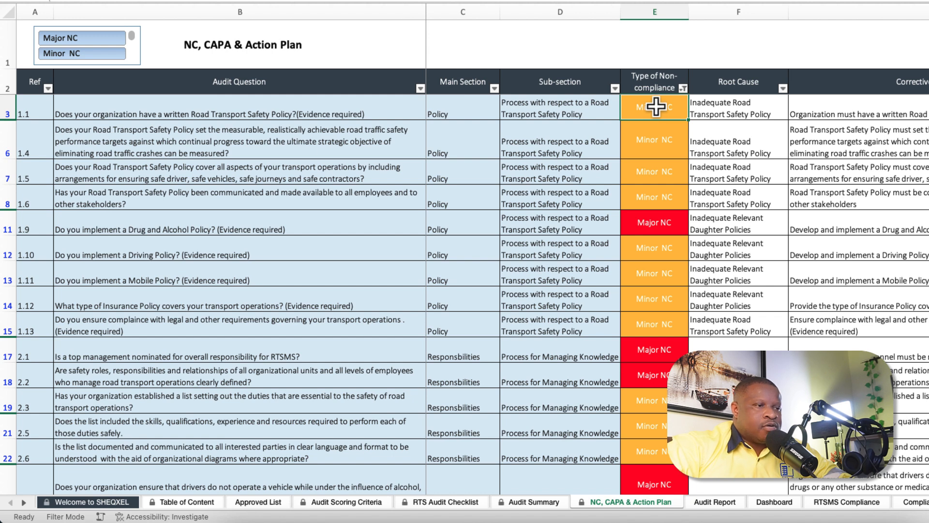
pyautogui.click(440, 501)
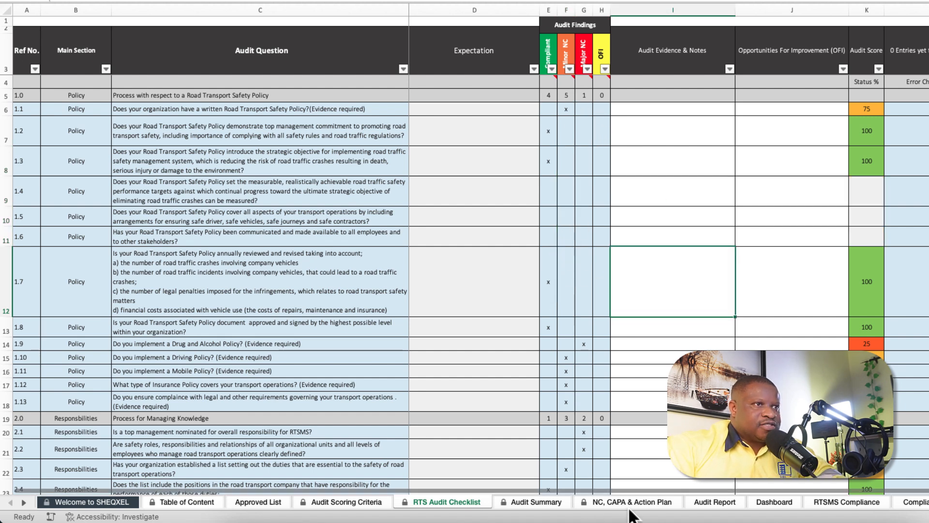
pyautogui.click(615, 502)
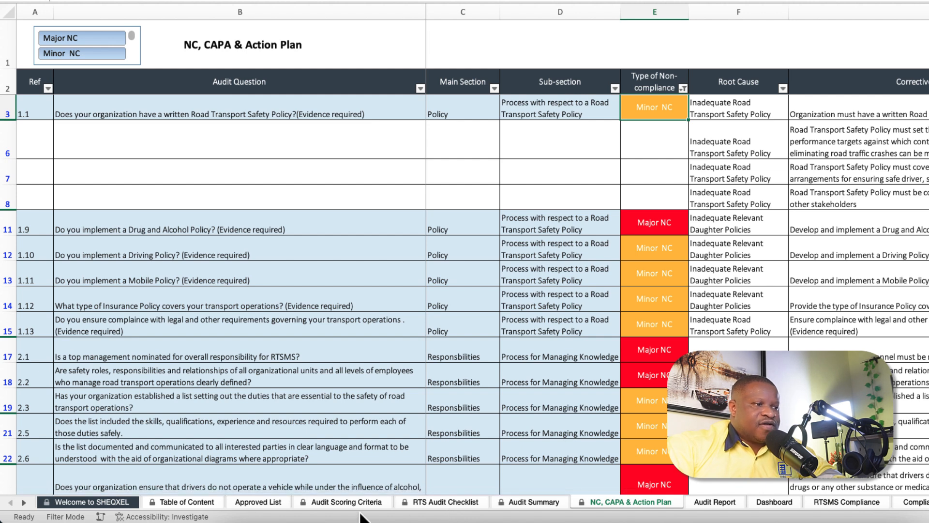
pyautogui.click(440, 501)
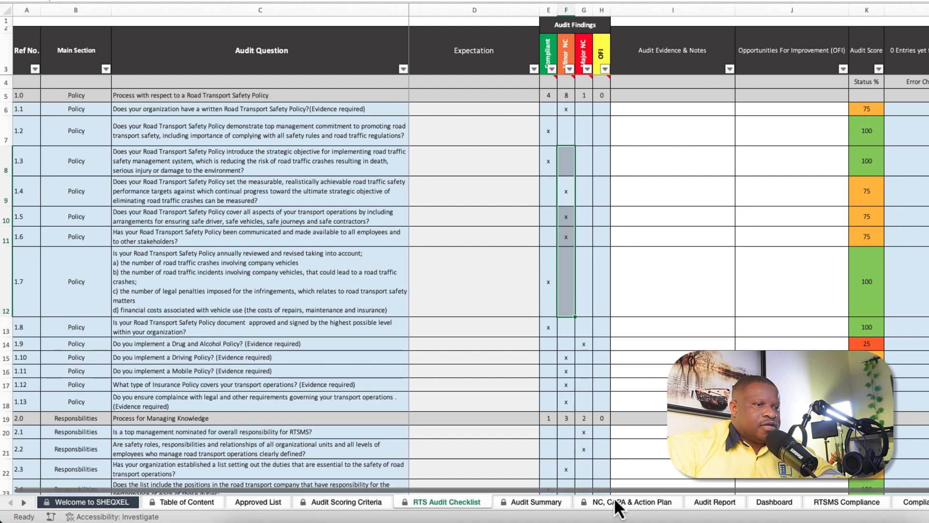
pyautogui.click(615, 501)
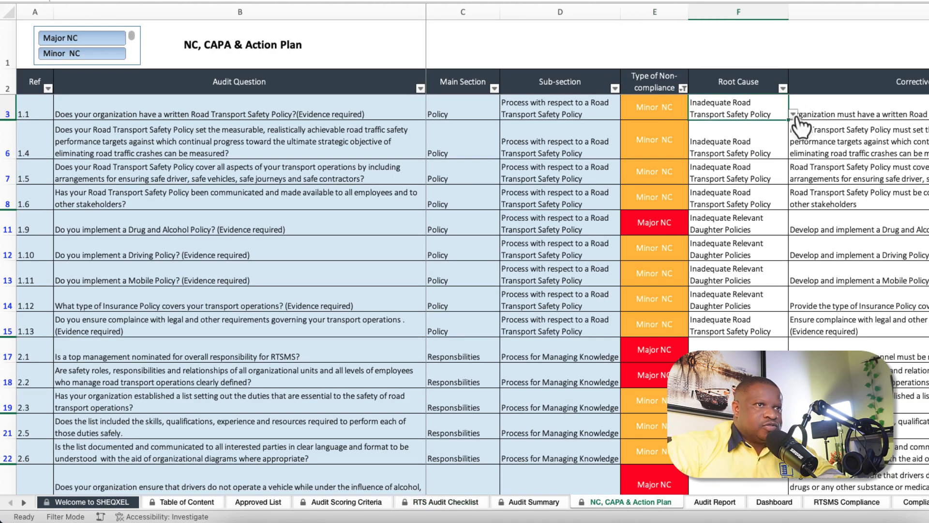
# - Set the first action's Action Status to Closed in the NC, CAPA & Action Plan
pyautogui.click(803, 114)
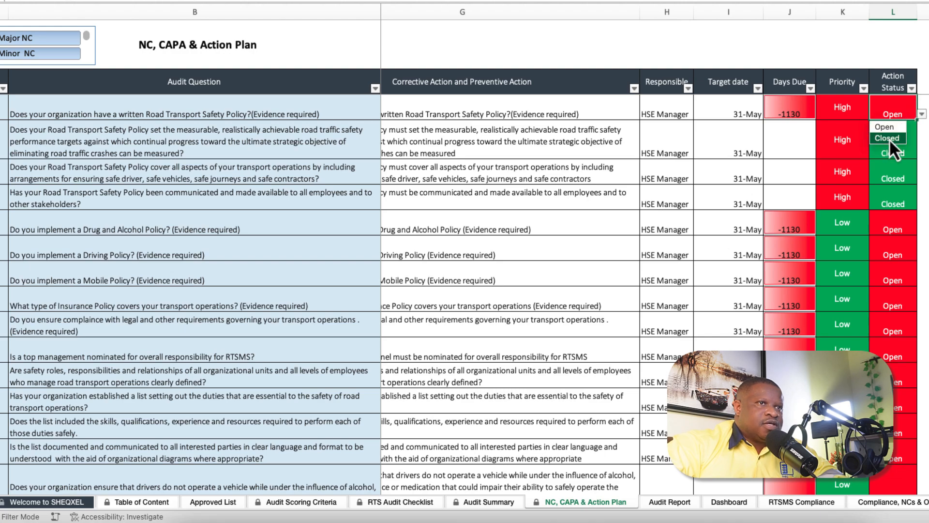
pyautogui.click(886, 137)
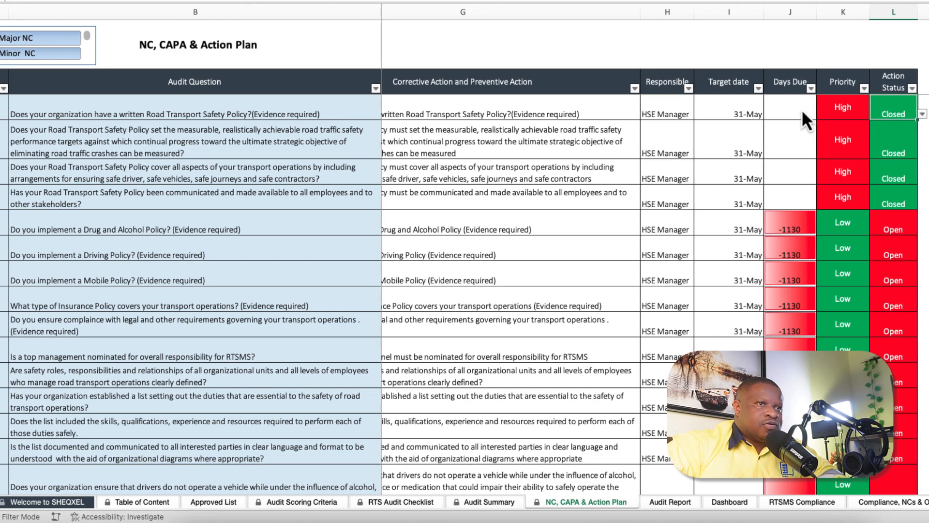
pyautogui.hscroll(-3)
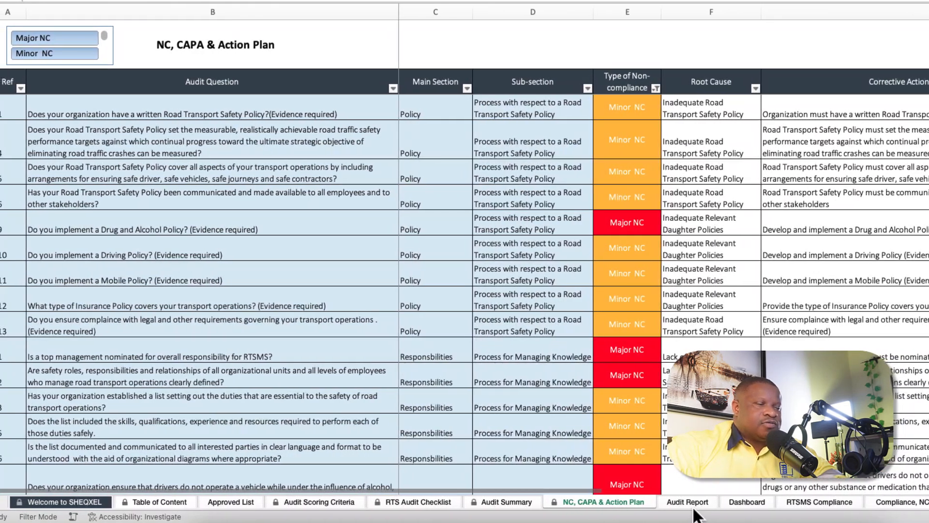
pyautogui.click(686, 502)
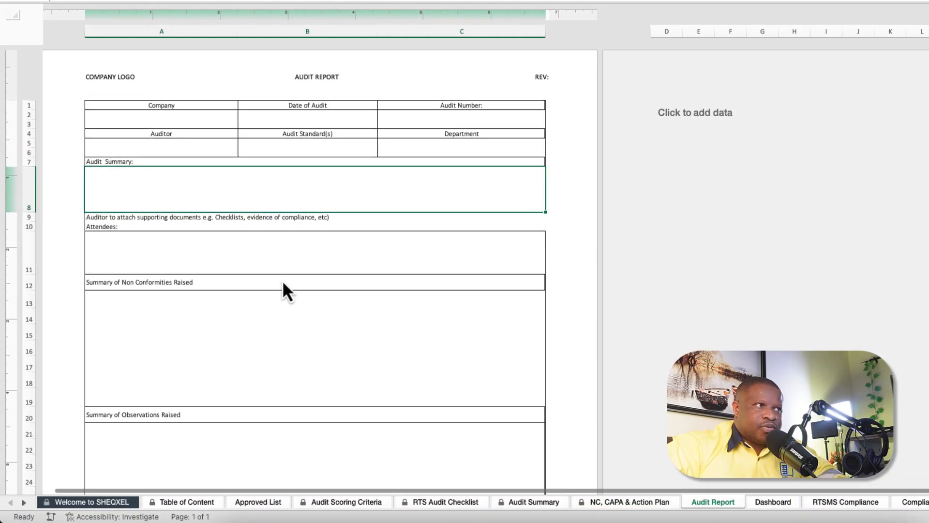
pyautogui.moveTo(628, 349)
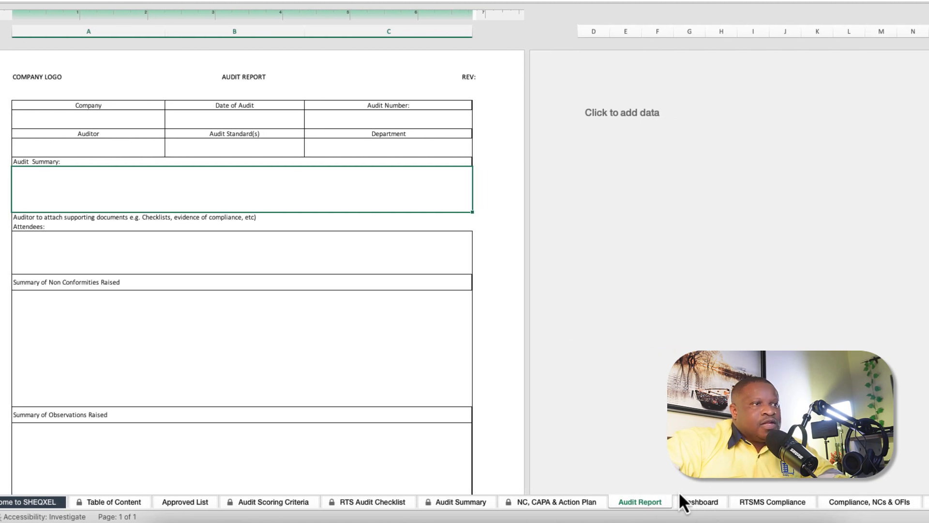
# - Move from the blank Audit Report template on to the Dashboard sheet
pyautogui.click(699, 502)
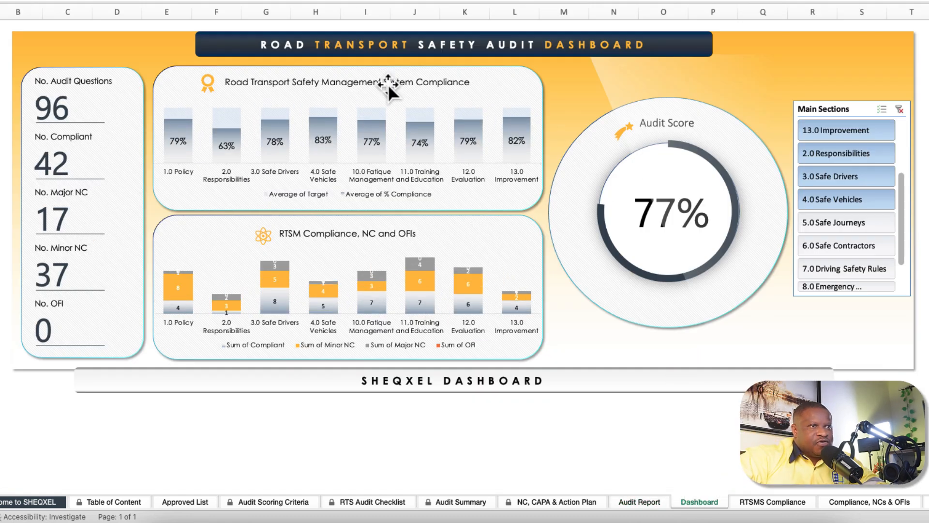
pyautogui.moveTo(692, 172)
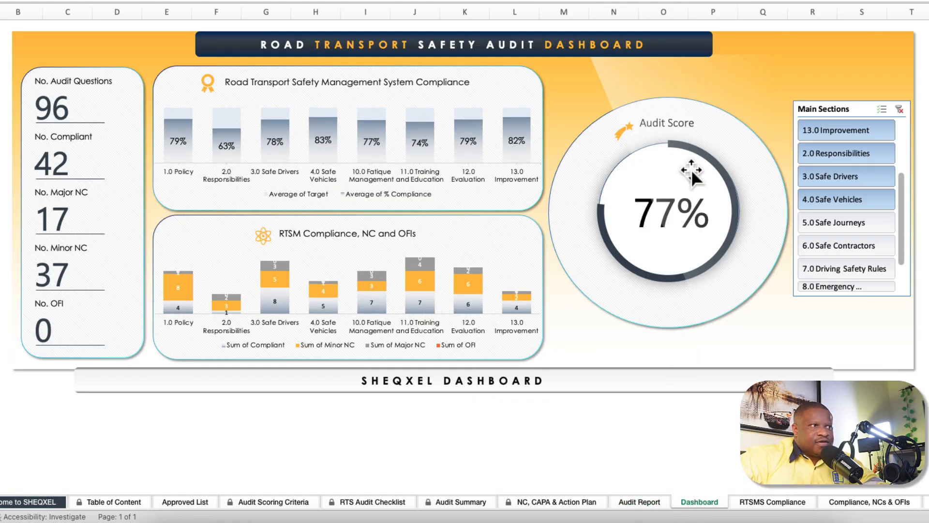
pyautogui.moveTo(227, 218)
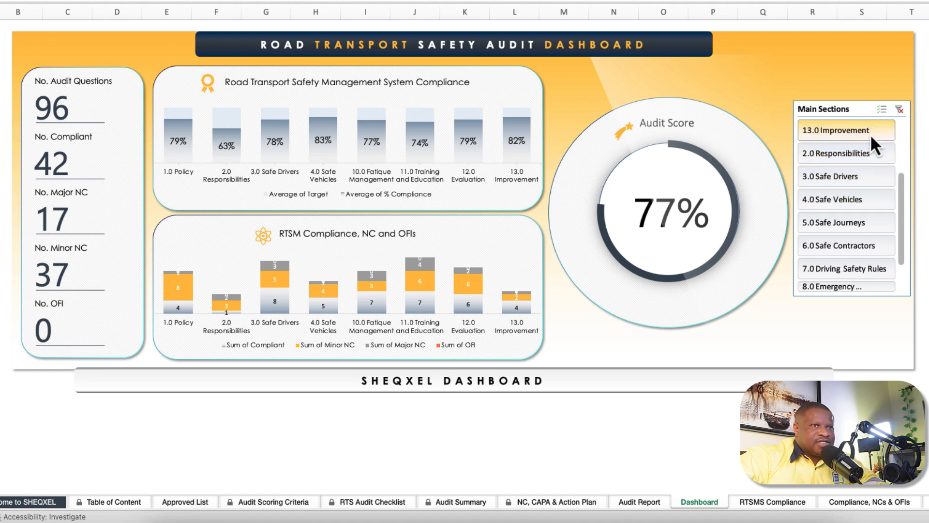
# - Filter the dashboard by a main section, then clear it to show all 149 questions at 78%
pyautogui.click(837, 222)
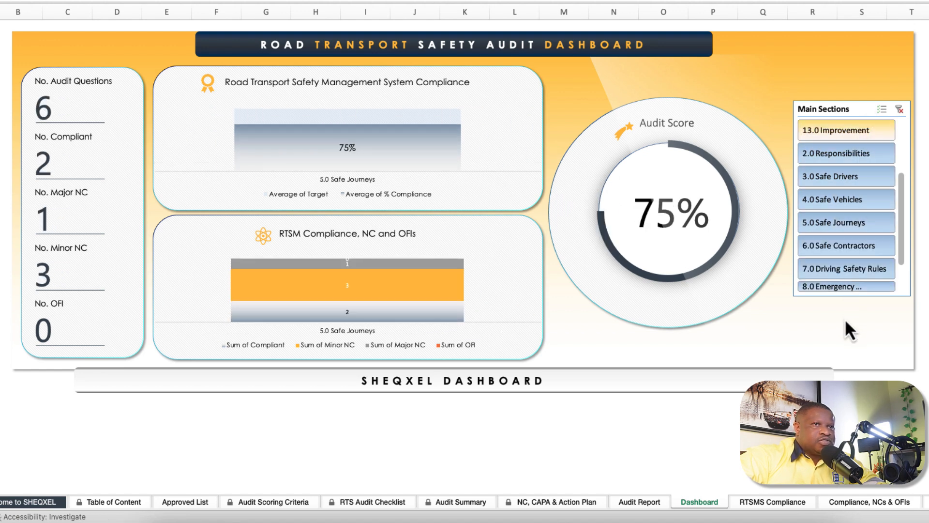
pyautogui.click(899, 108)
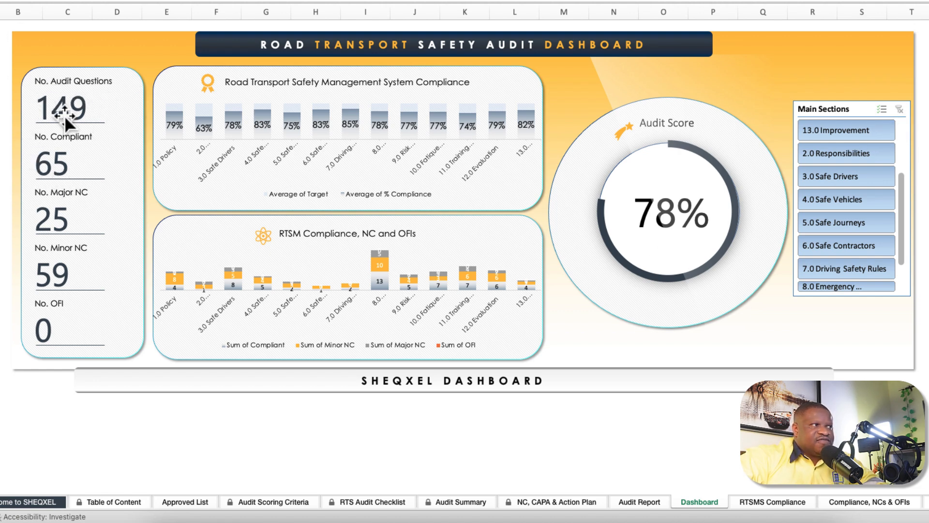
pyautogui.moveTo(53, 222)
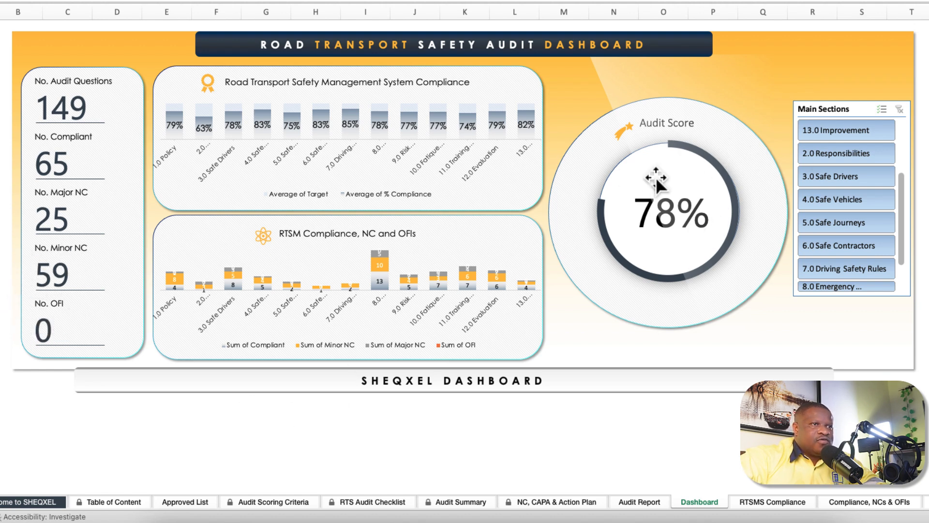
pyautogui.moveTo(597, 340)
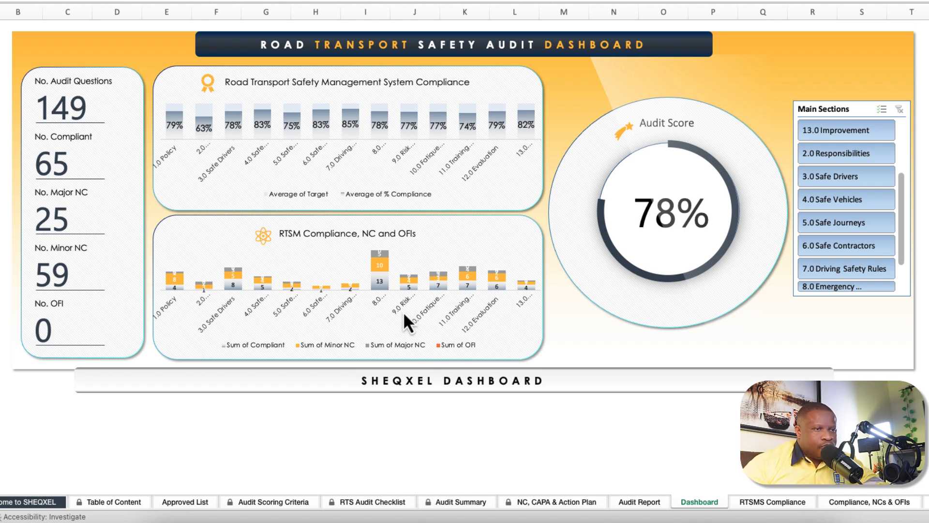
pyautogui.moveTo(686, 319)
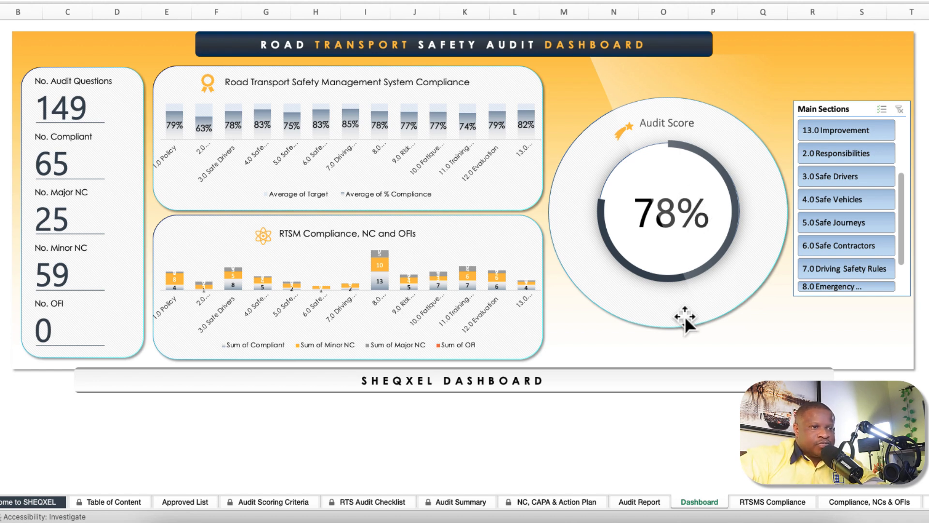
pyautogui.moveTo(717, 273)
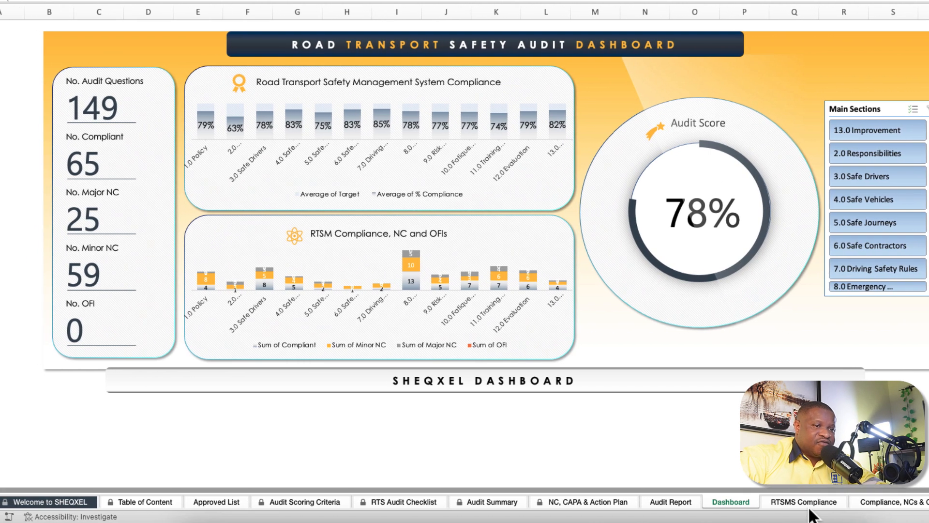
pyautogui.click(803, 502)
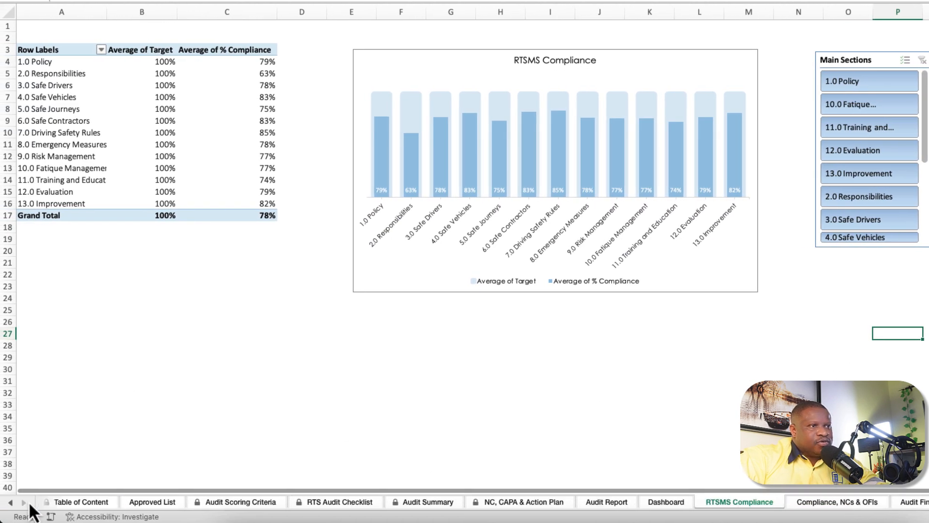
pyautogui.moveTo(523, 297)
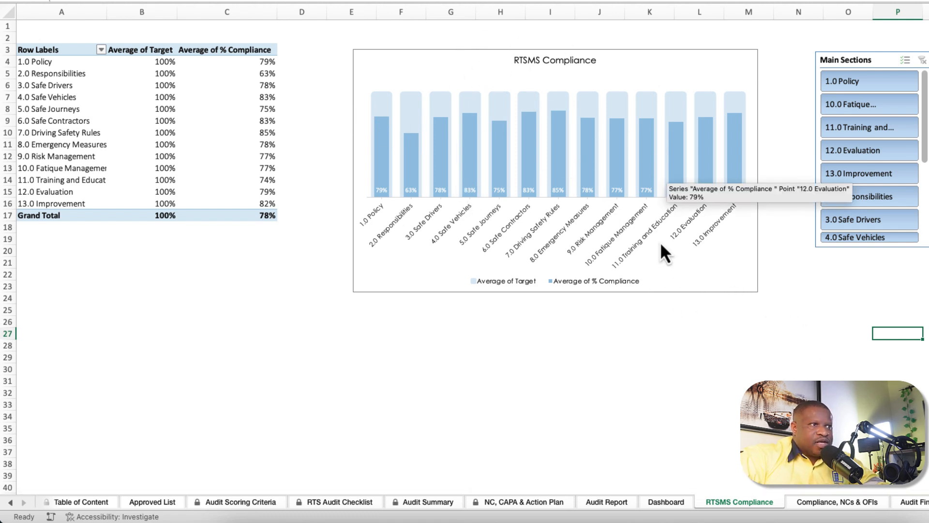
# - View the Compliance, NCs & OFIs sheet, then the Audit Findings chart (65 compliant, 59 minor, 25 major)
pyautogui.click(837, 502)
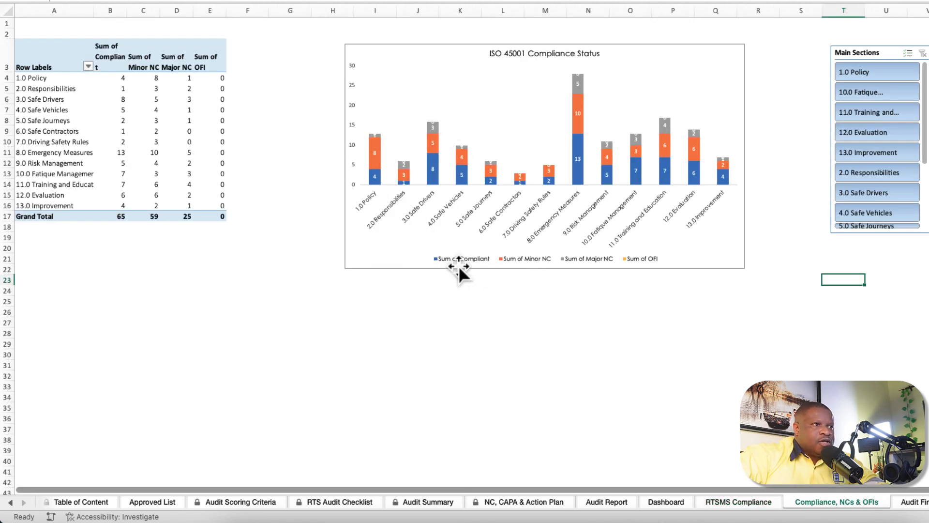
pyautogui.moveTo(459, 261)
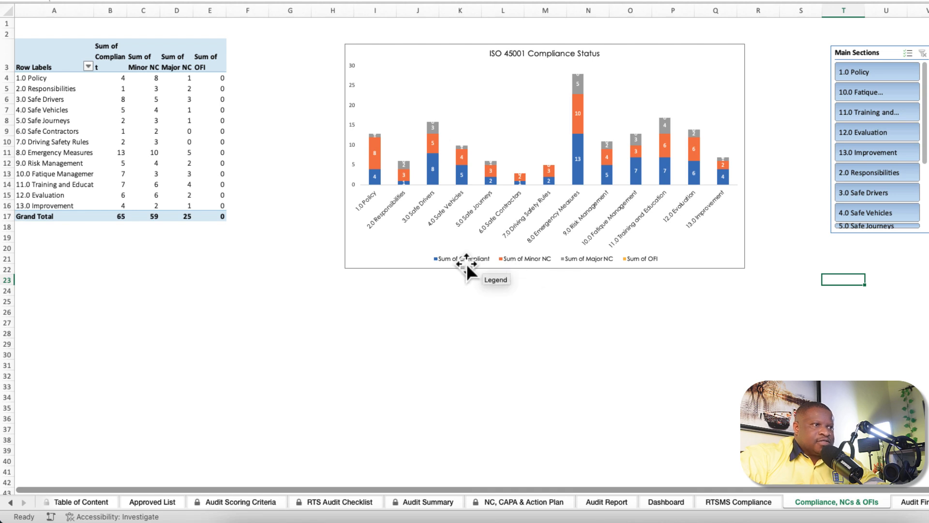
pyautogui.moveTo(664, 281)
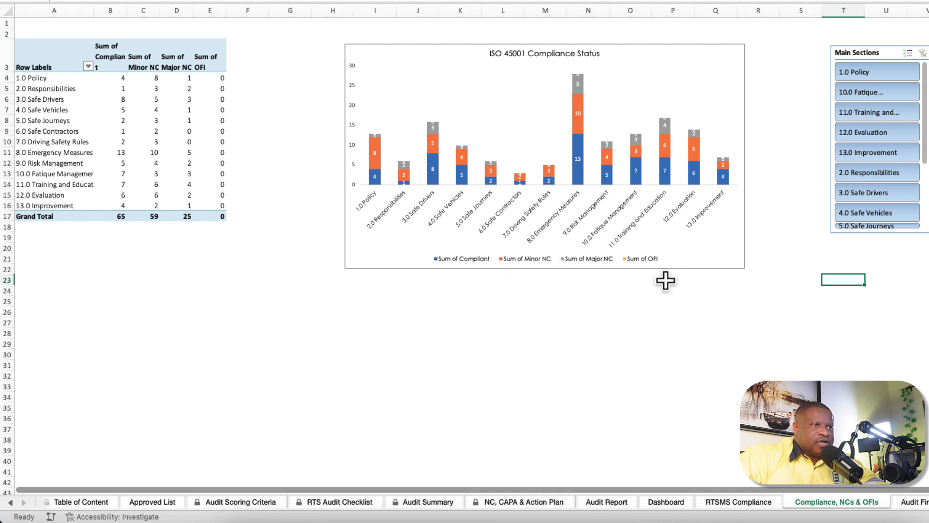
pyautogui.click(917, 502)
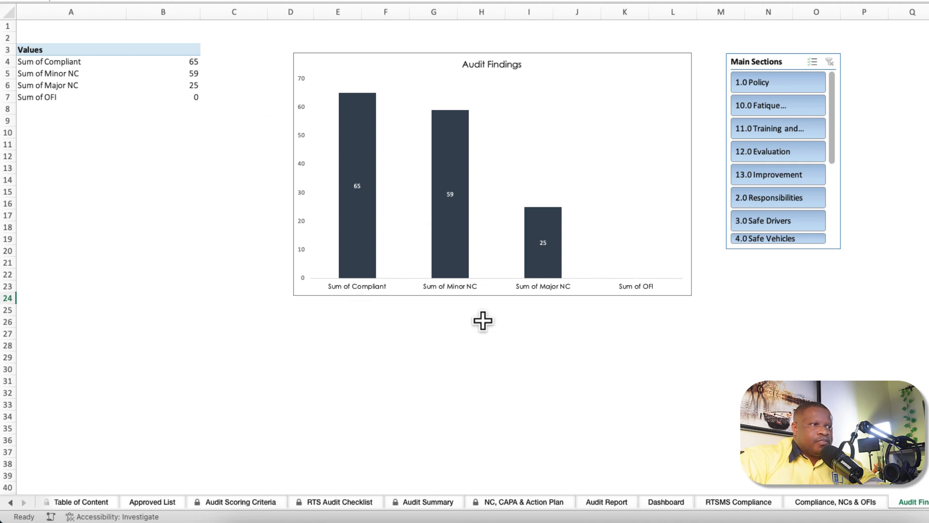
pyautogui.moveTo(307, 291)
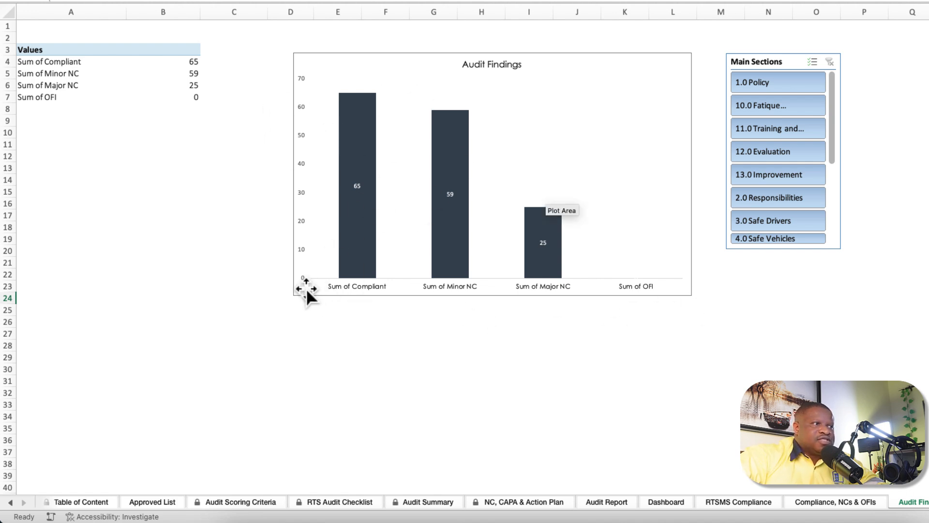
pyautogui.moveTo(478, 302)
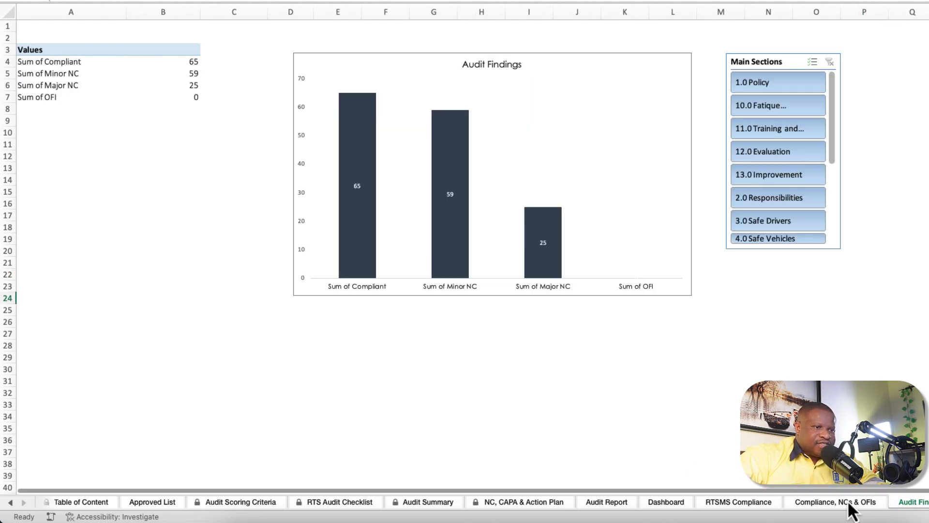
# - Flip through NC/CAPA plan, Approved List and RTS Checklist, then Table of Content, then the SHEQXEL site
pyautogui.click(522, 501)
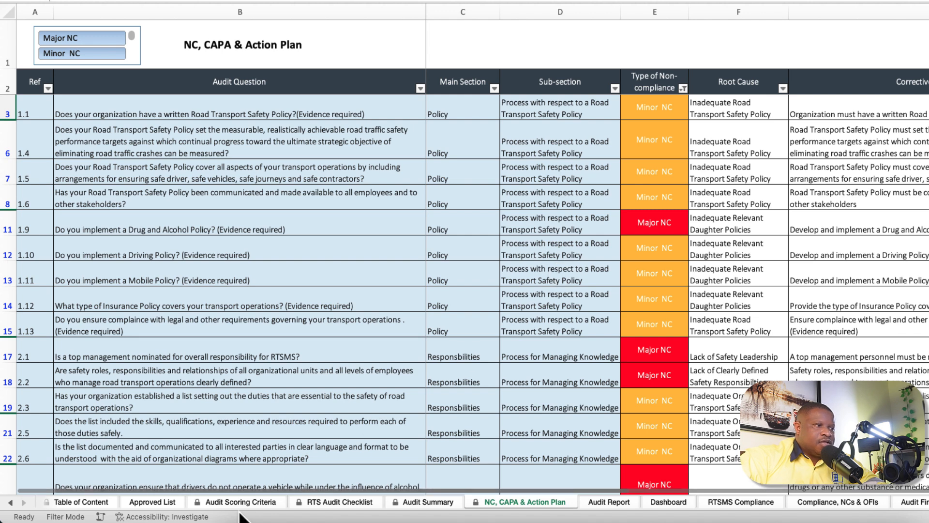
pyautogui.click(151, 501)
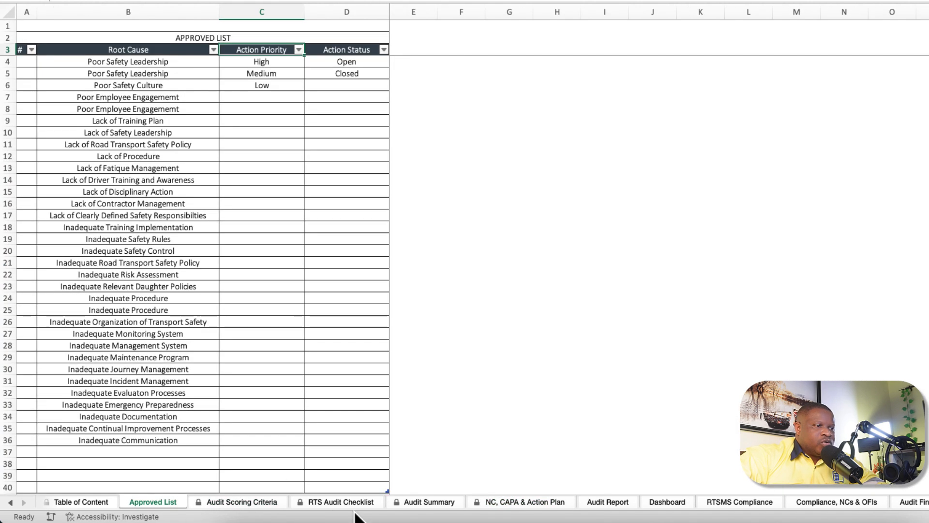
pyautogui.click(341, 502)
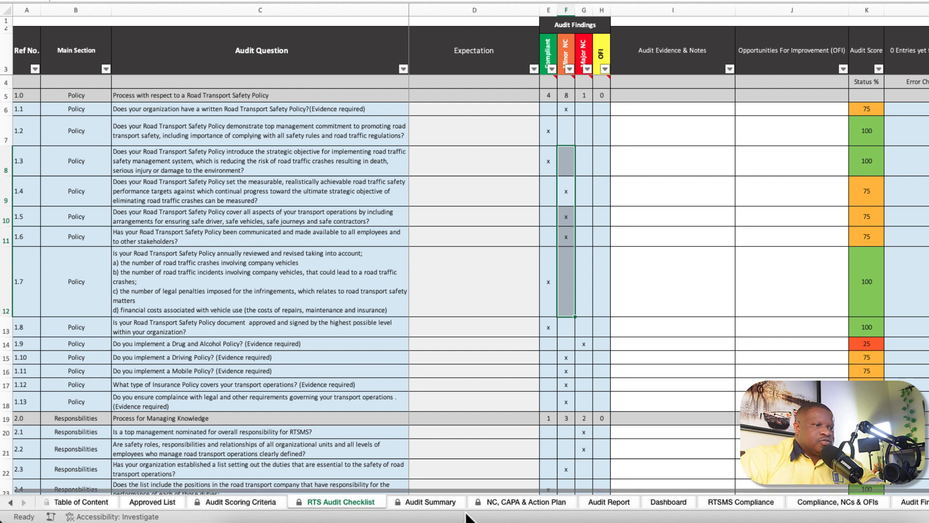
pyautogui.click(517, 501)
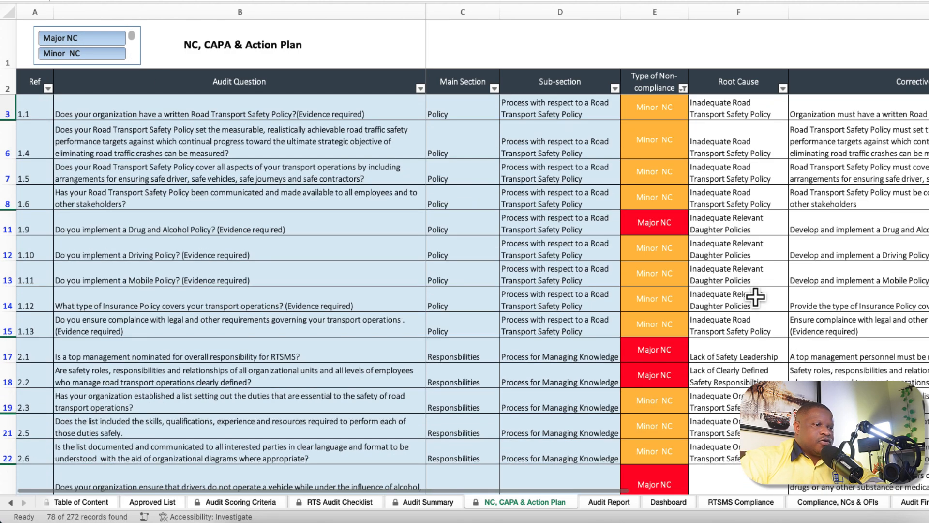
pyautogui.click(78, 502)
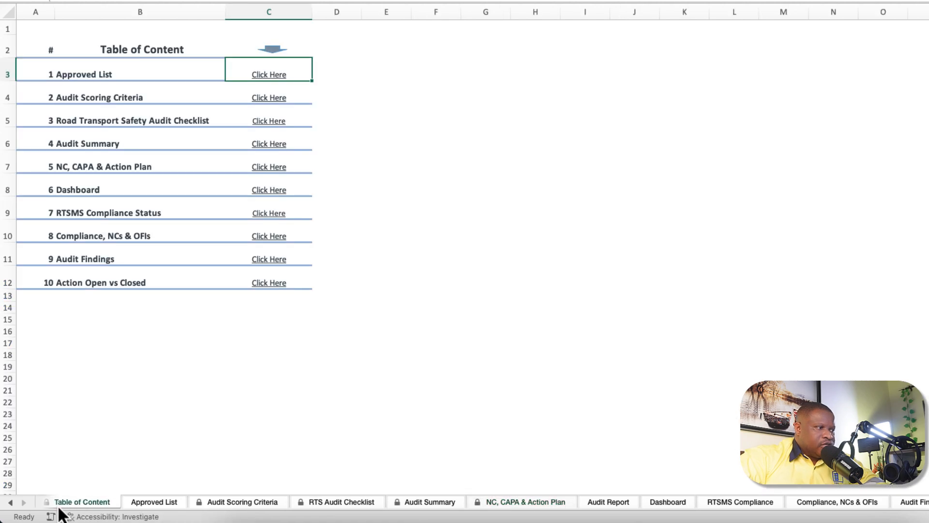
pyautogui.click(89, 501)
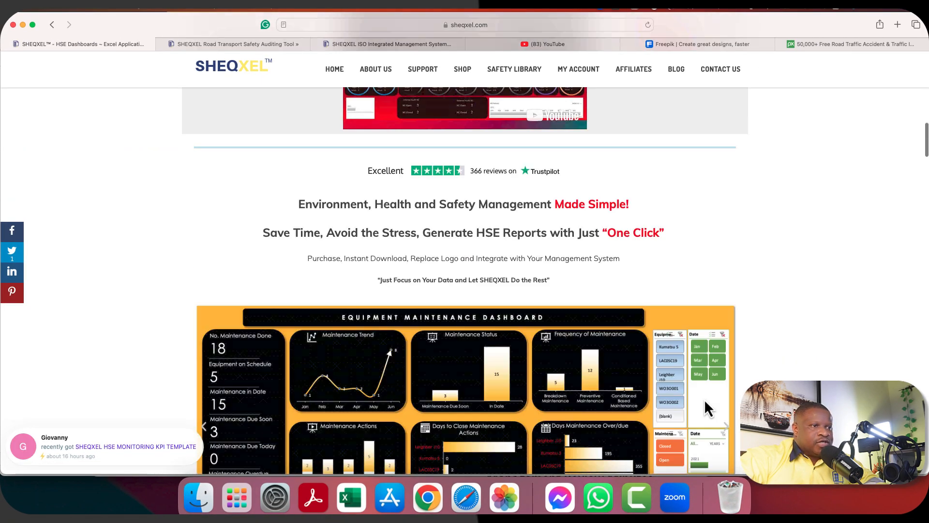
# - Scroll the auditing tool product page, return to the SHEQXEL home tab and scroll up to its intro
pyautogui.scroll(-3)
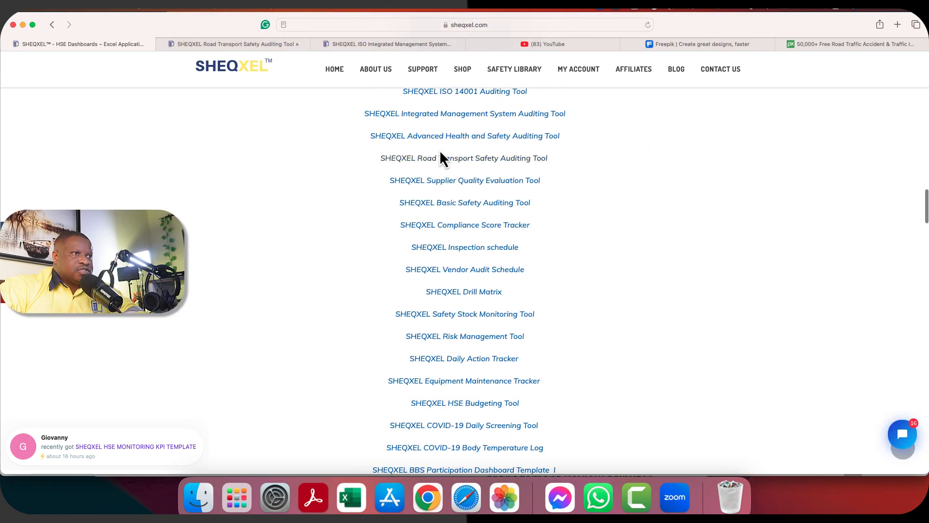
pyautogui.moveTo(288, 69)
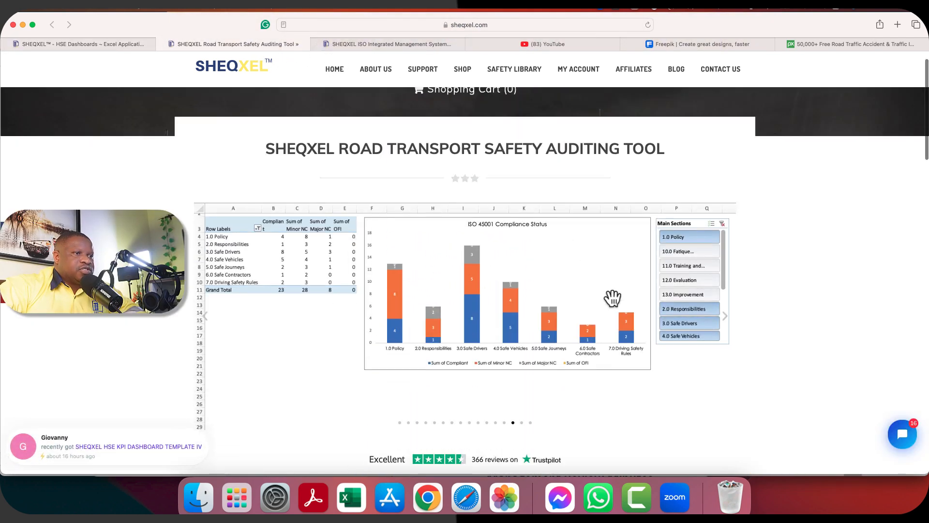
pyautogui.click(79, 44)
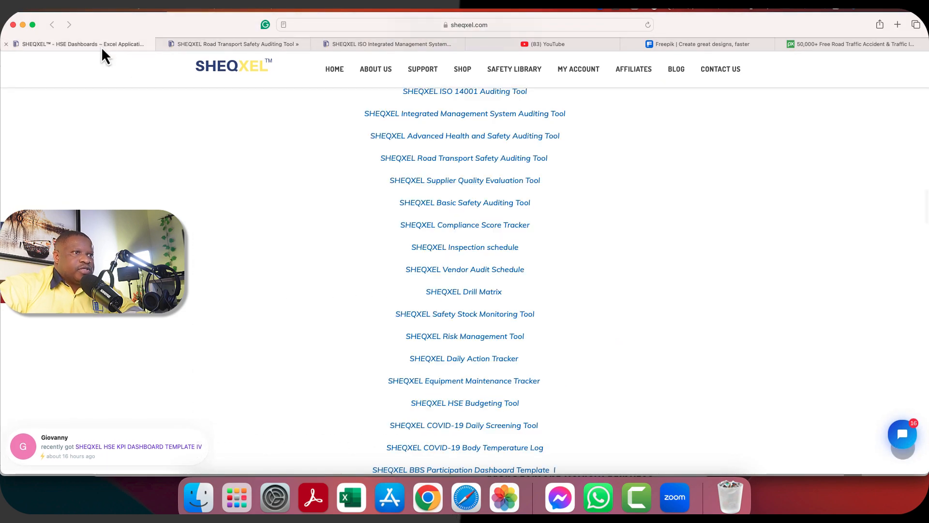
pyautogui.scroll(3)
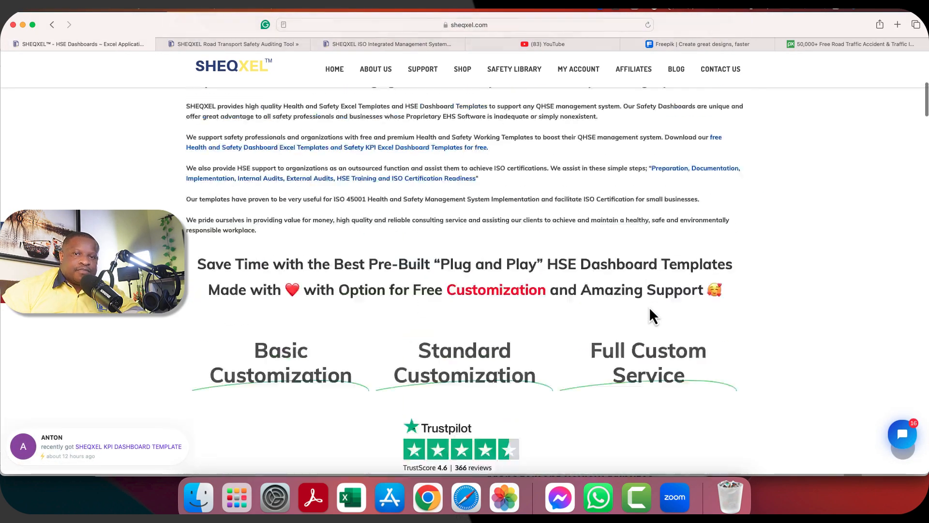
pyautogui.scroll(3)
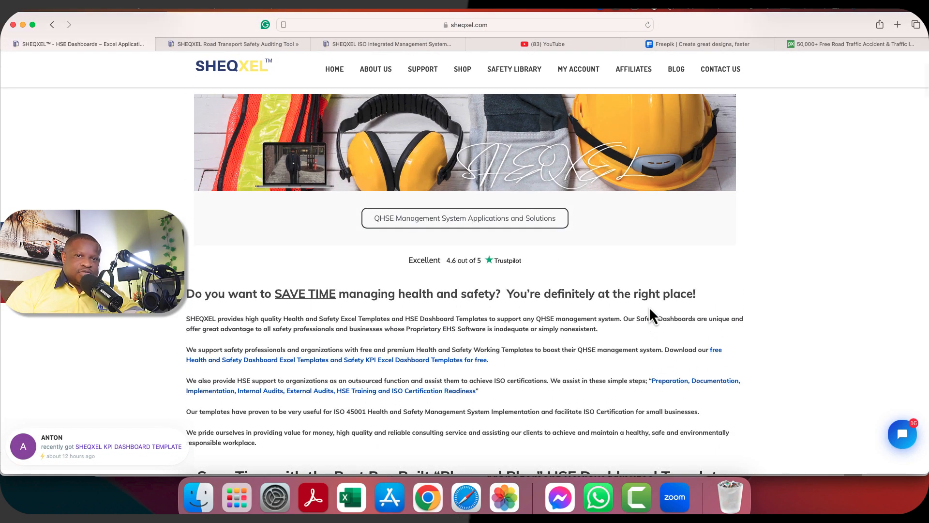